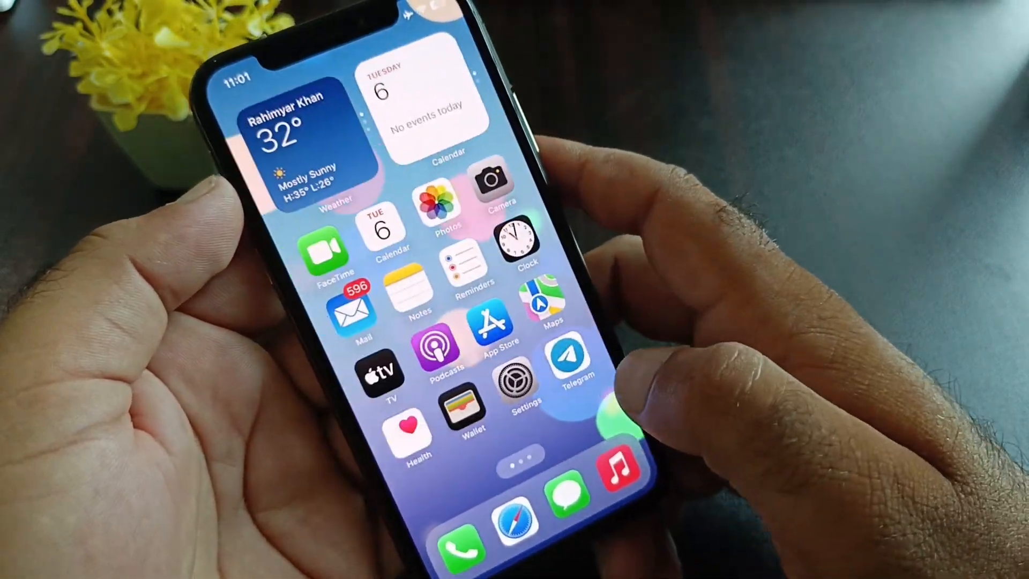
# Go to Settings > General > Software Update to check for an iPhone update.
pyautogui.click(520, 387)
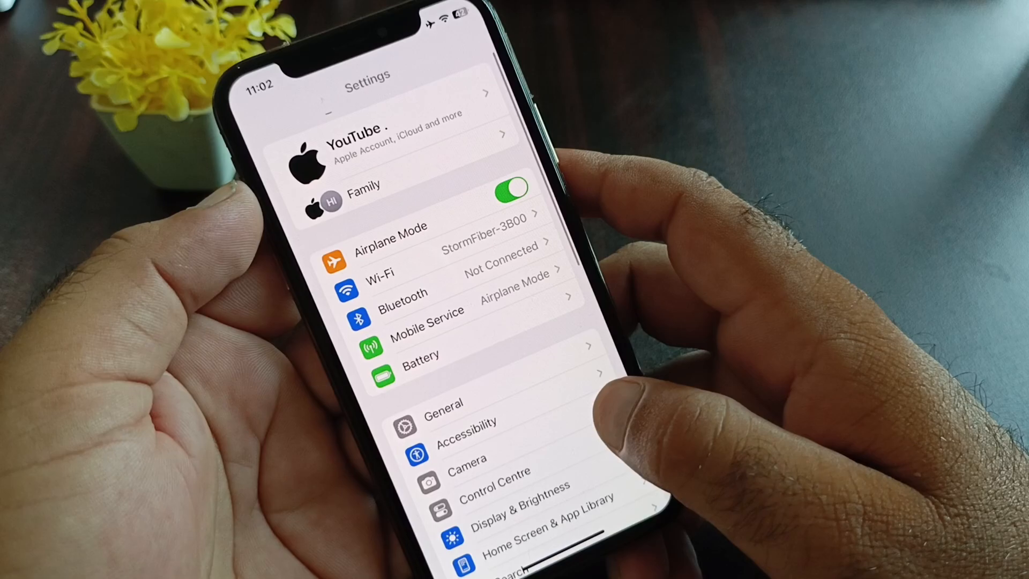
pyautogui.click(442, 403)
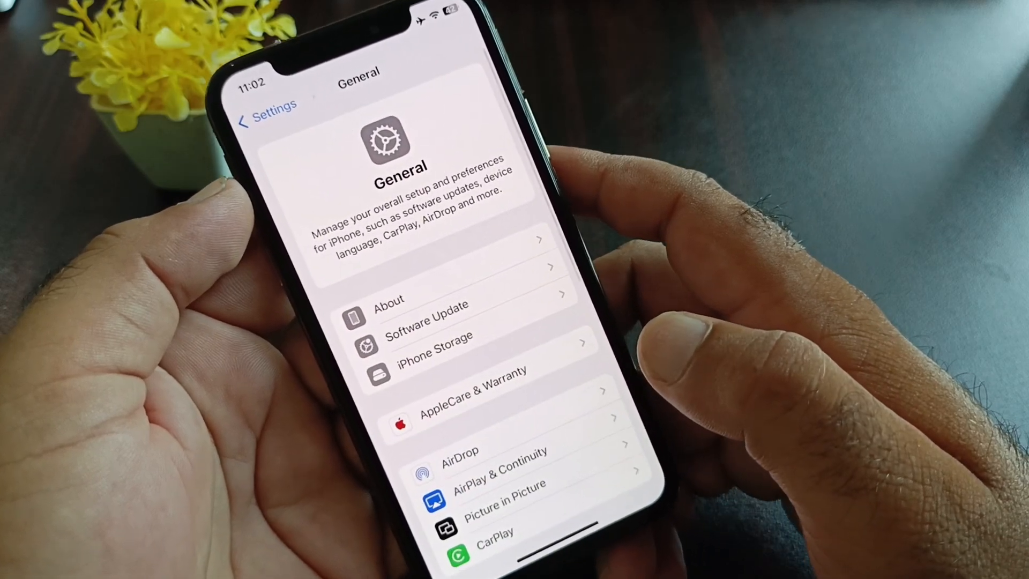
pyautogui.click(426, 319)
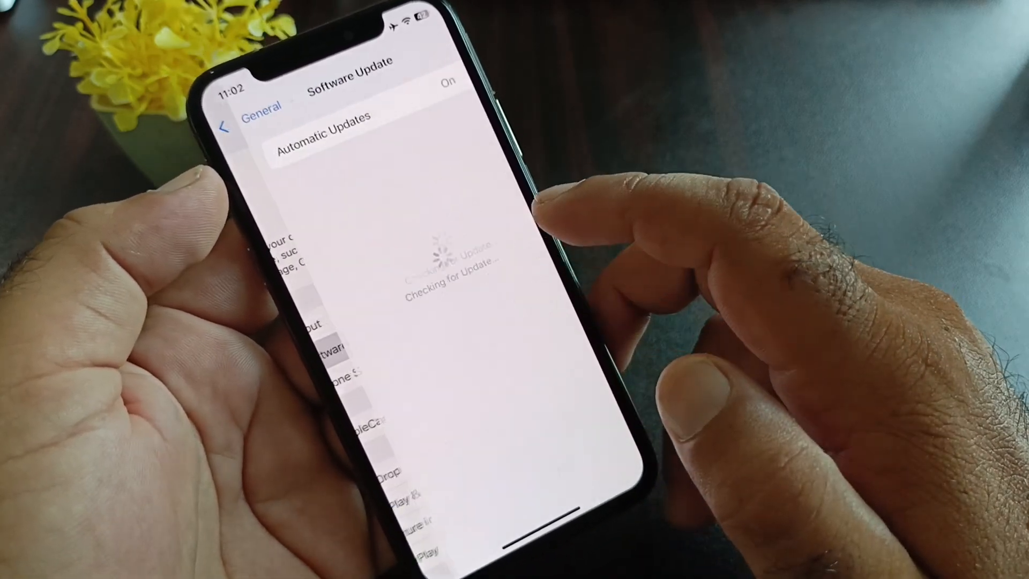
# Back out of Software Update to the main Settings list.
pyautogui.click(229, 125)
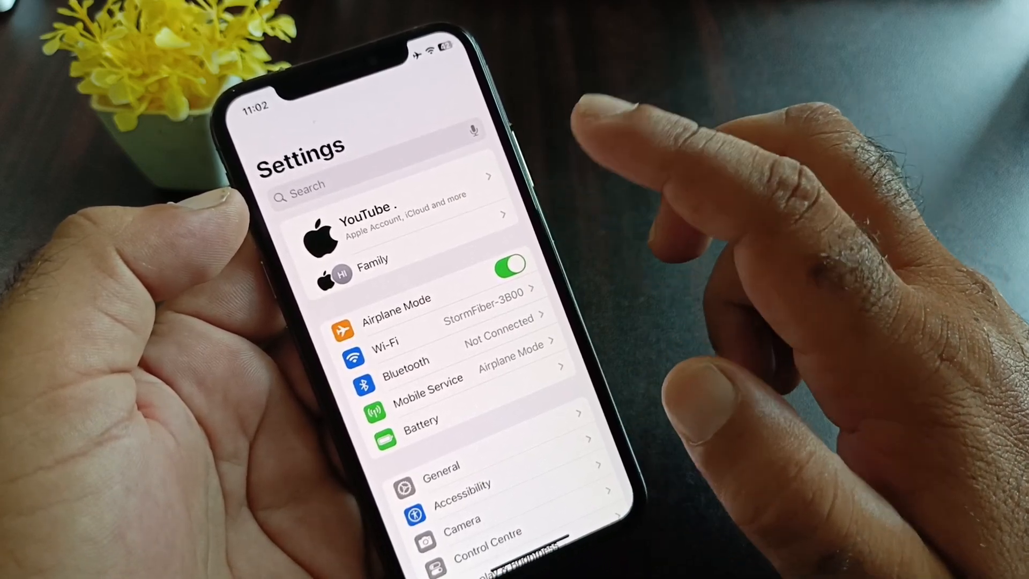
# Open Mail's settings from the Apps list in Settings.
pyautogui.scroll(-3)
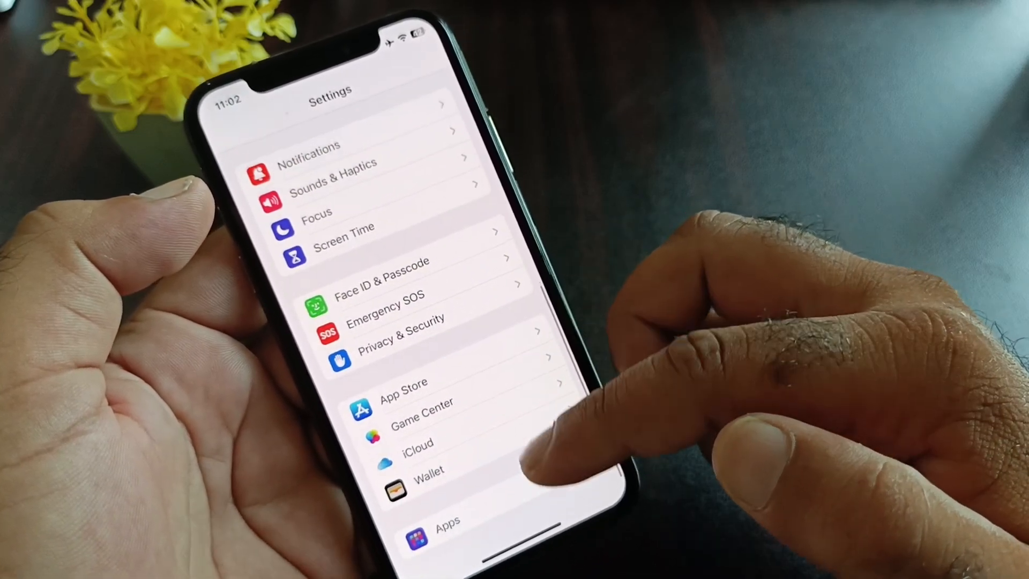
pyautogui.click(448, 520)
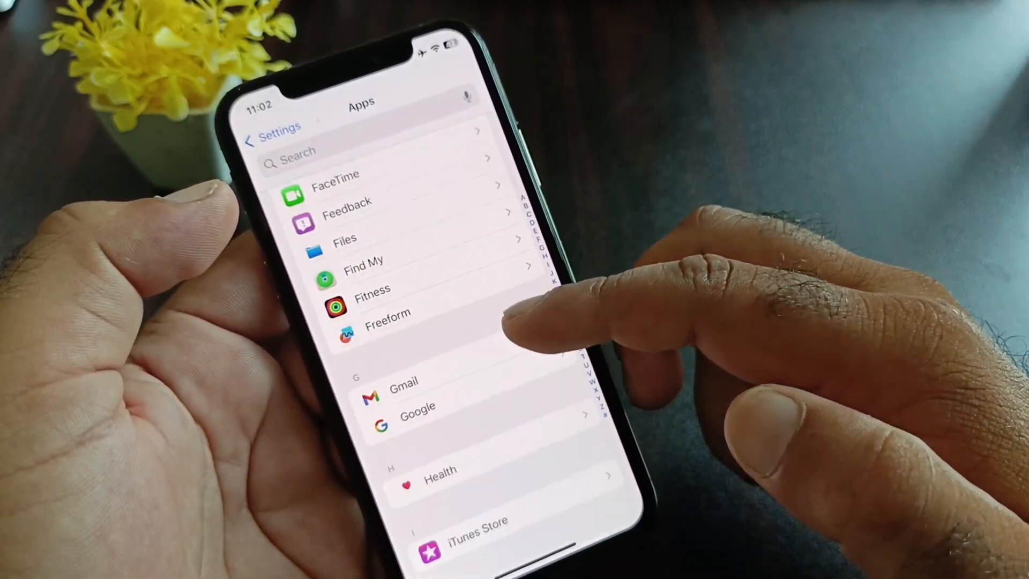
pyautogui.scroll(-3)
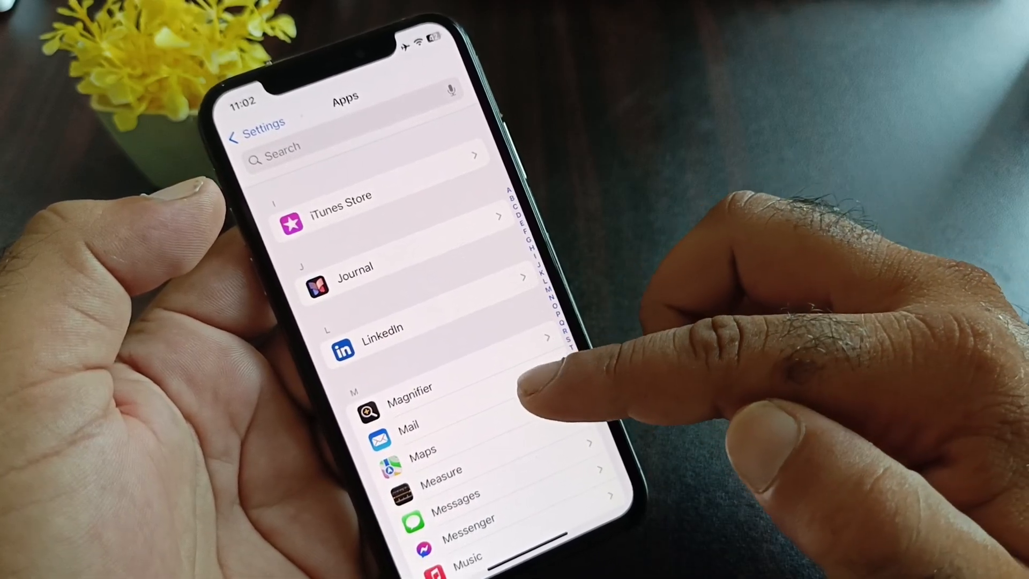
pyautogui.click(407, 425)
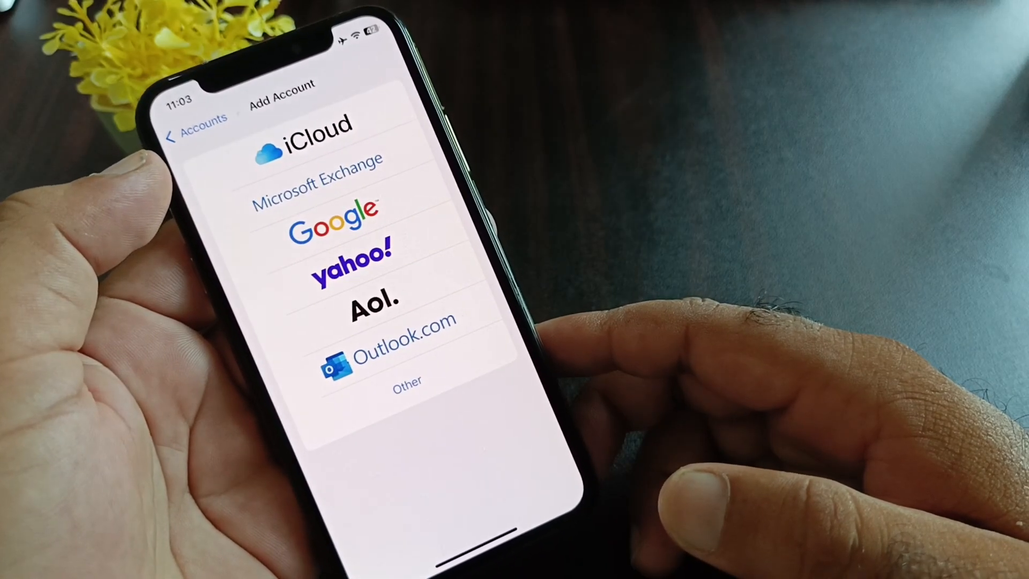
# Choose iCloud as the new Mail account and start creating a new Apple Account.
pyautogui.click(302, 138)
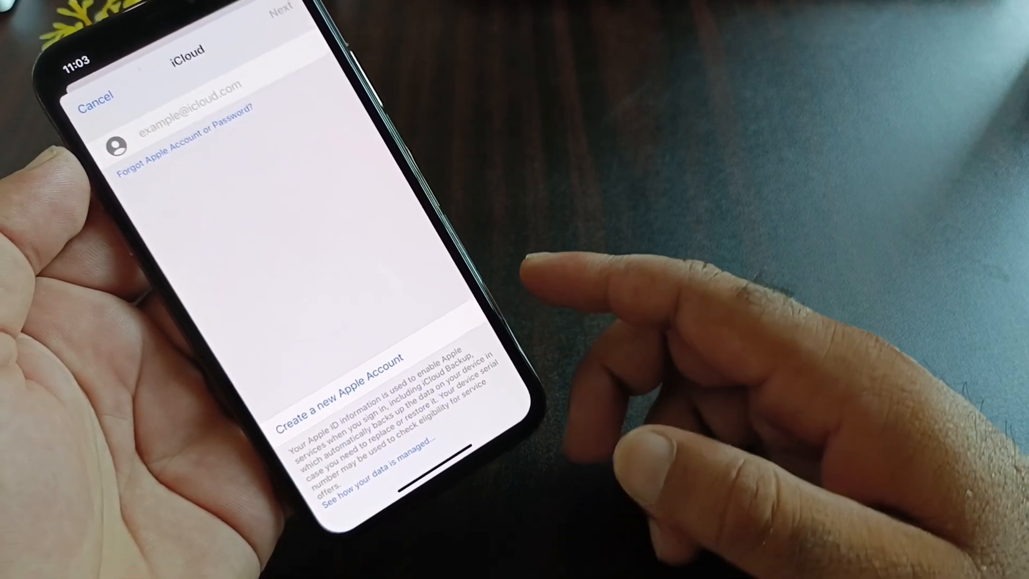
pyautogui.click(281, 12)
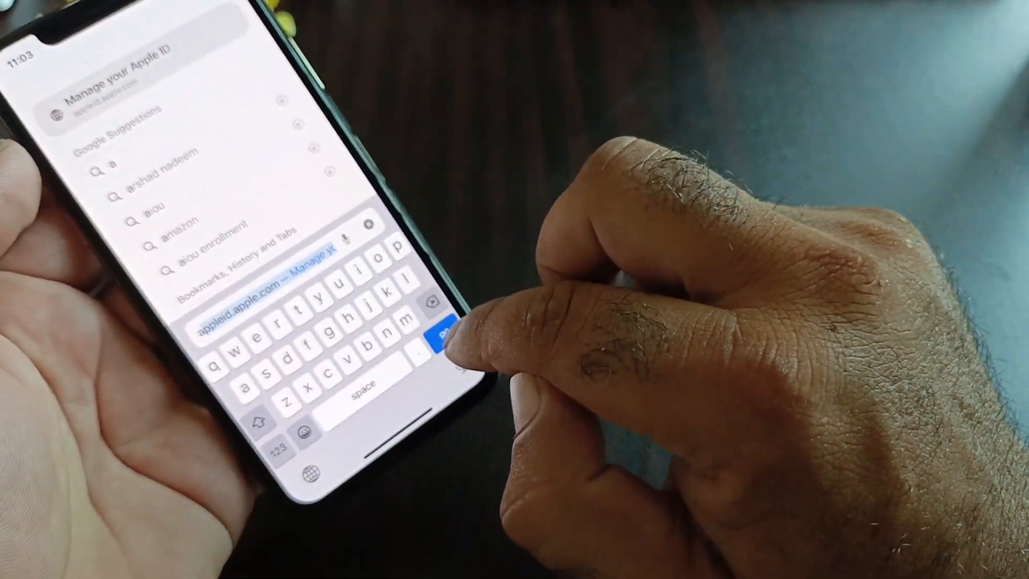
# Load appleid.apple.com in Safari and scroll the page.
pyautogui.click(442, 321)
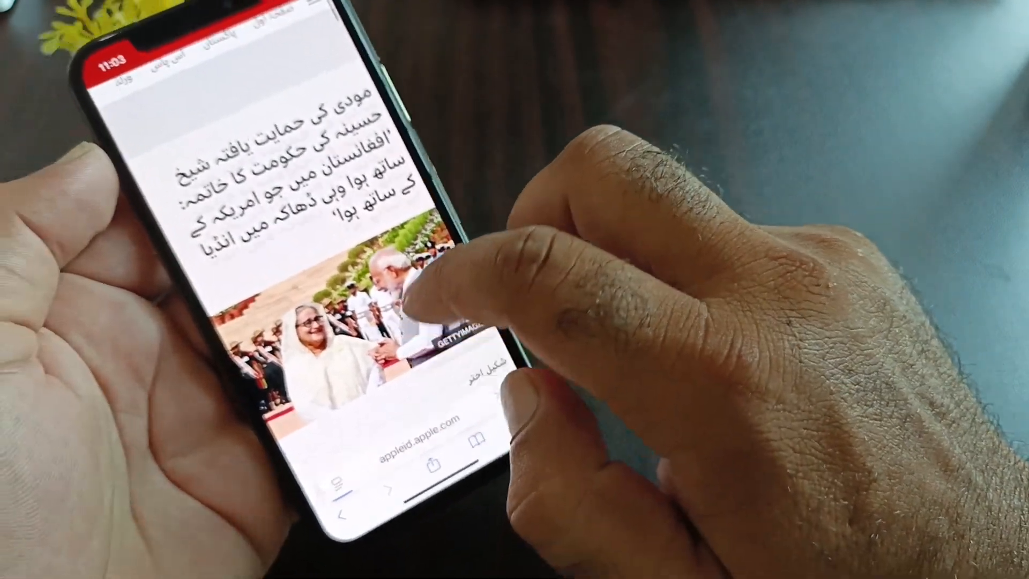
pyautogui.scroll(-3)
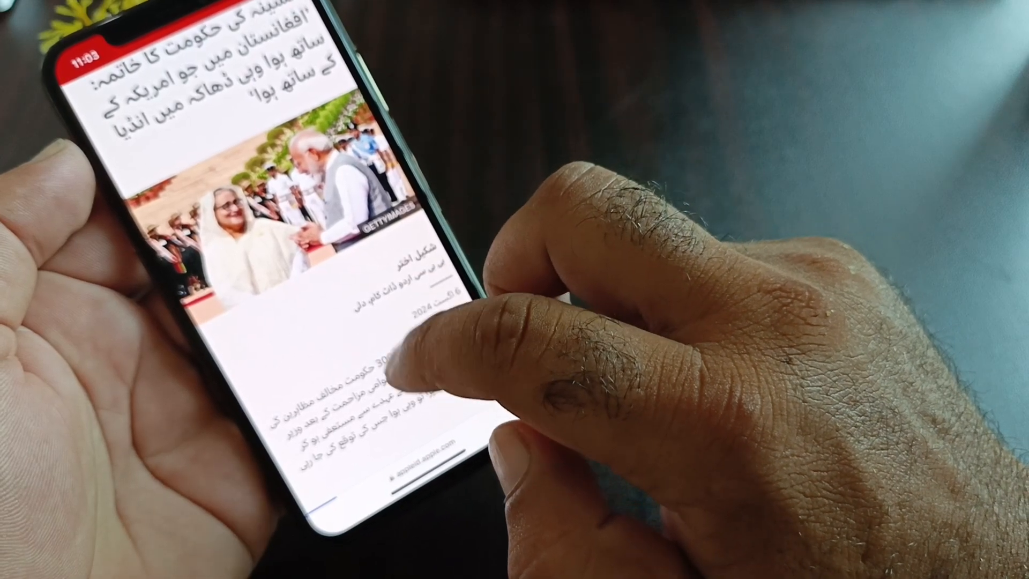